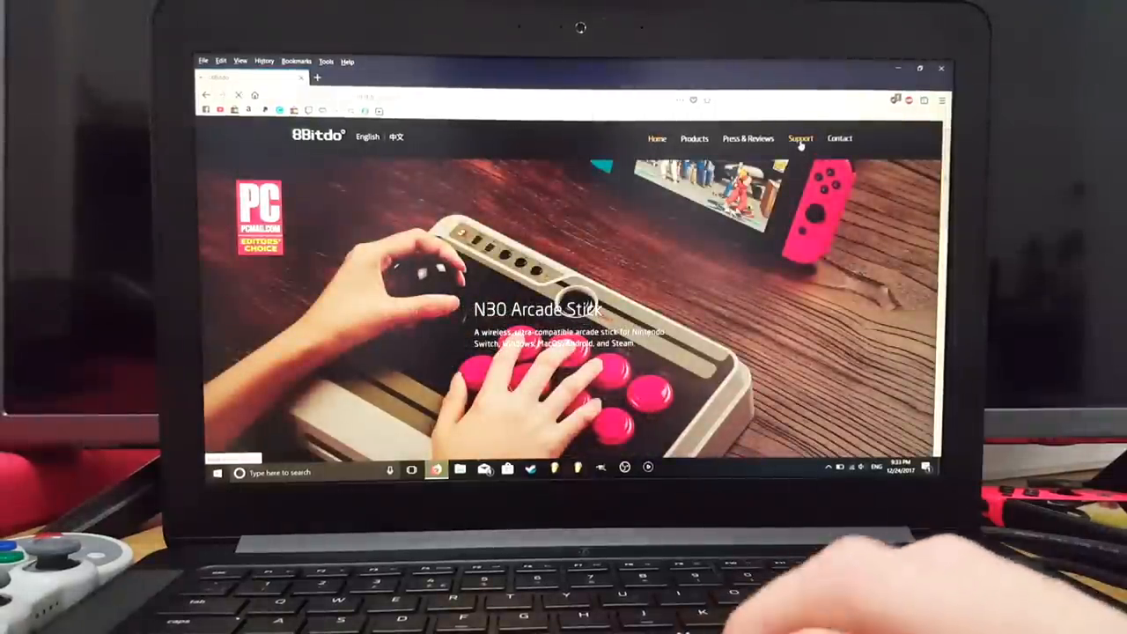
# Step: Show the Support section's Firmware list with downloads for each 8BitDo controller
pyautogui.click(799, 137)
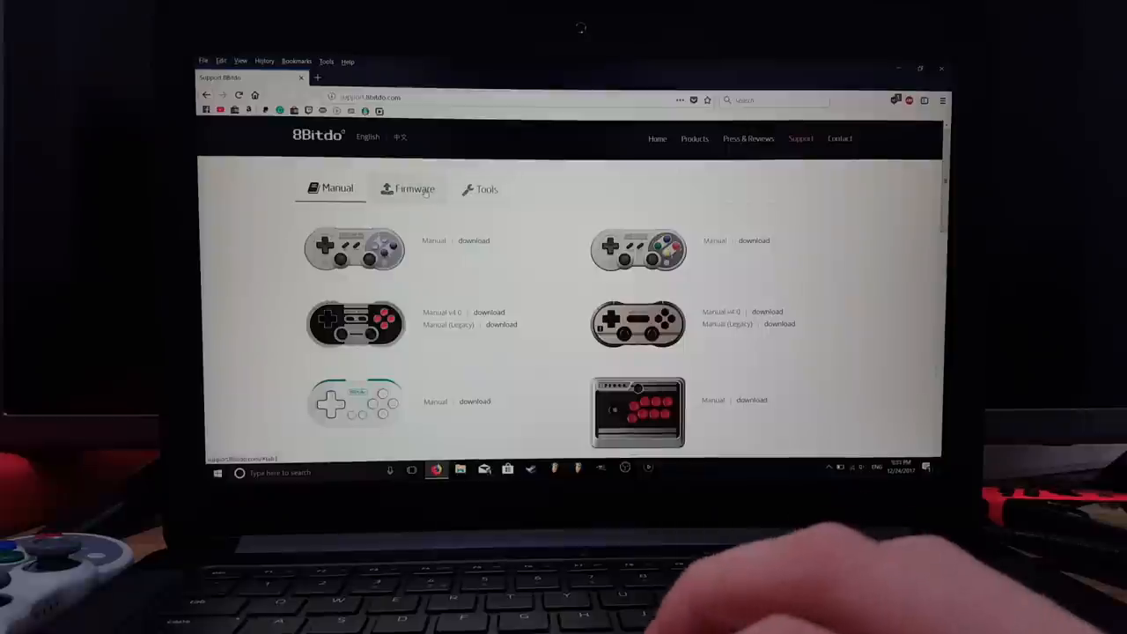
pyautogui.click(412, 189)
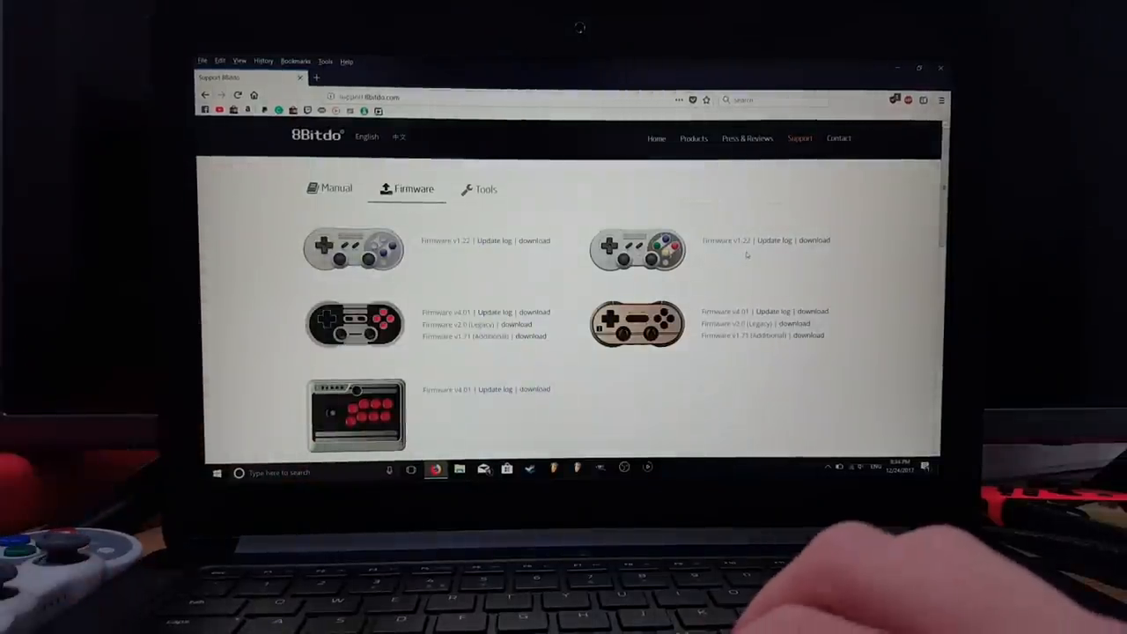
# Step: Download the SF30 Pro firmware file from the support page
pyautogui.click(814, 240)
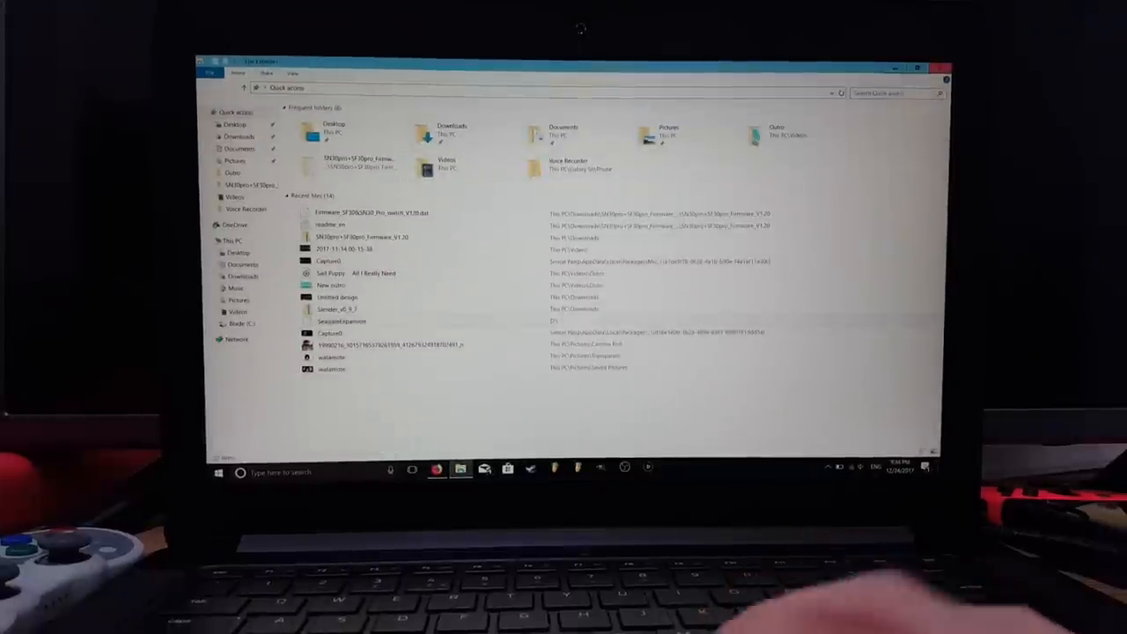
# Step: Extract the SF30 Pro firmware V1.20 archive in Downloads and enter the extracted folder
pyautogui.click(239, 137)
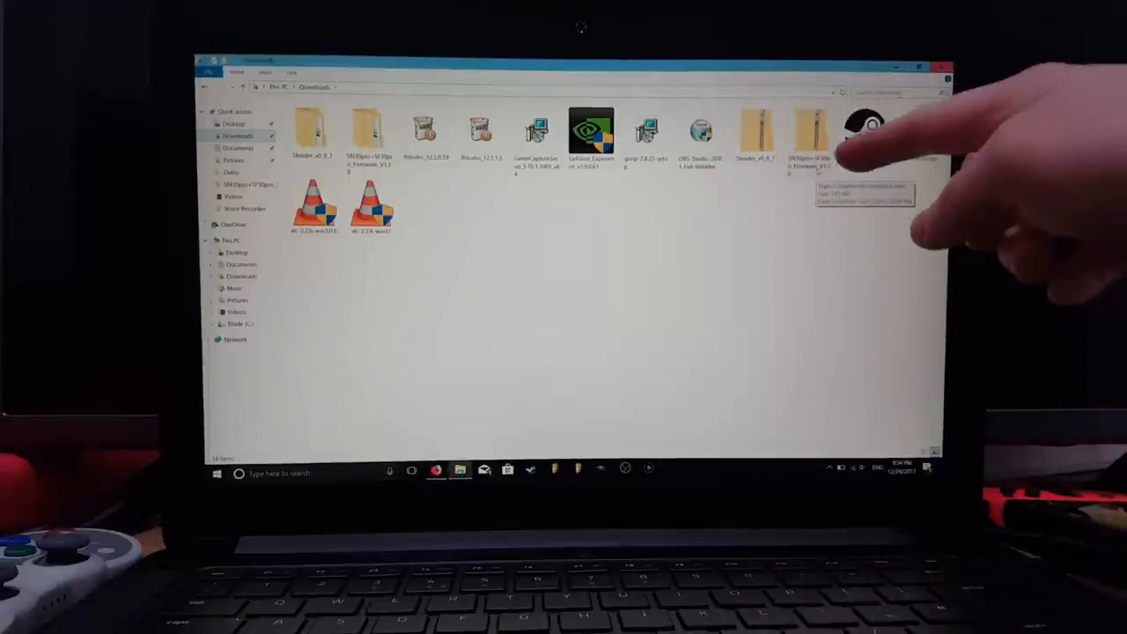
pyautogui.rightClick(809, 132)
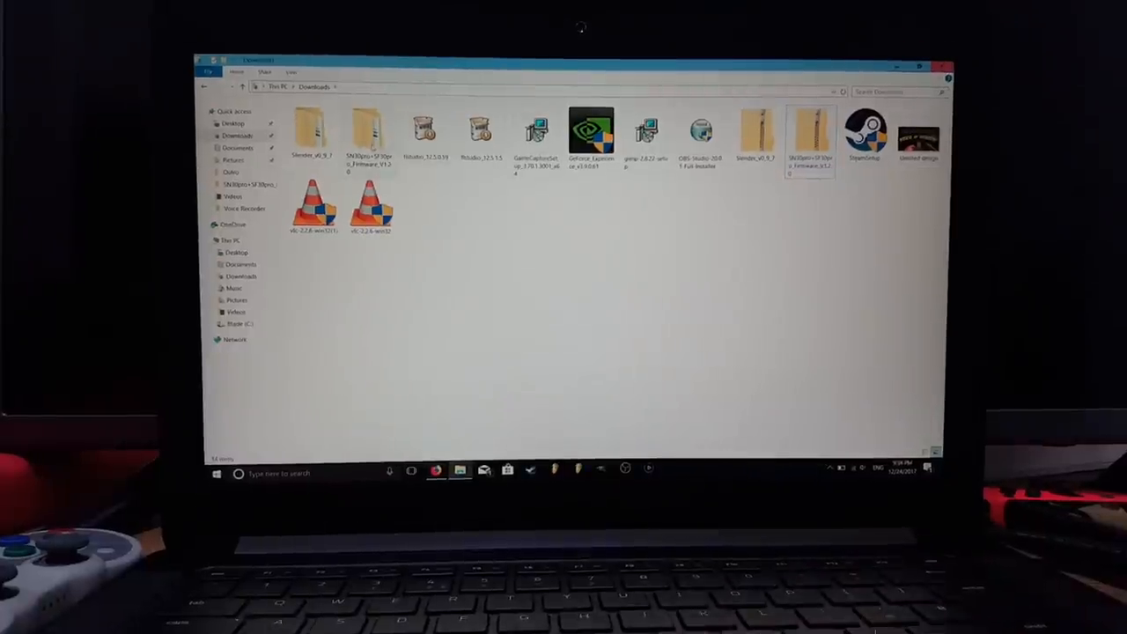
pyautogui.click(369, 133)
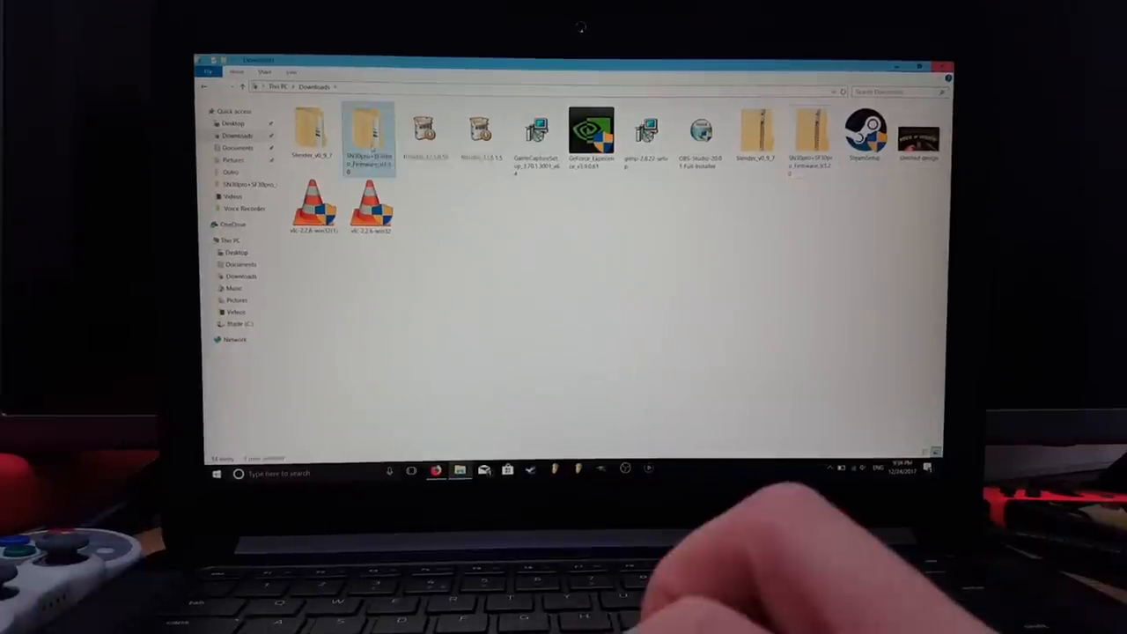
pyautogui.doubleClick(368, 132)
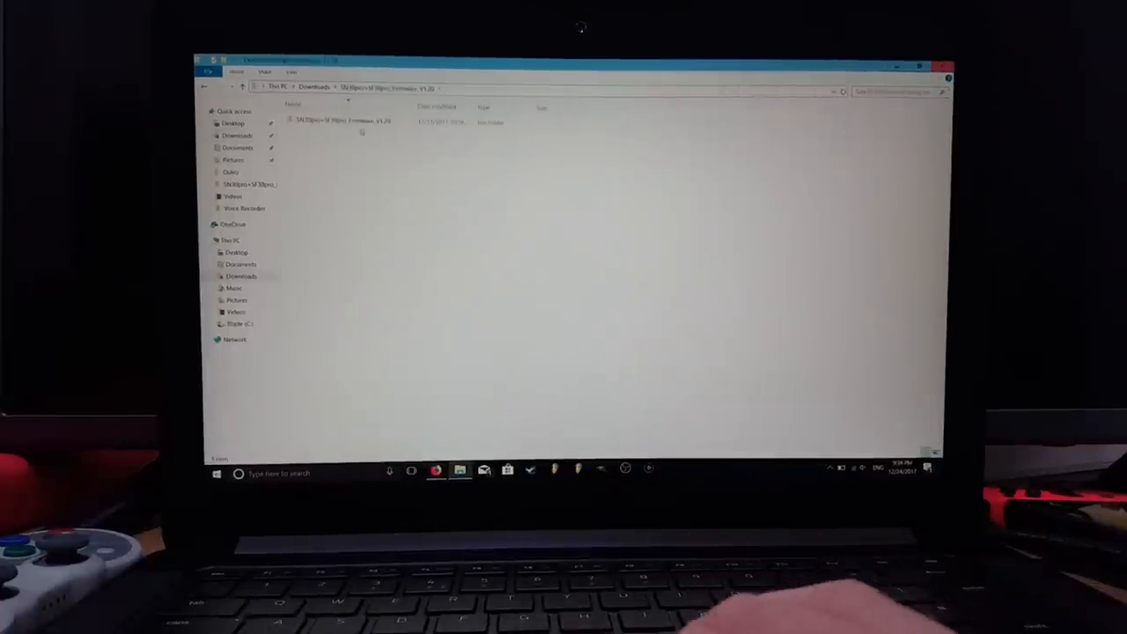
# Step: Enter the inner firmware folder holding 8BitDo_Update.exe
pyautogui.doubleClick(344, 120)
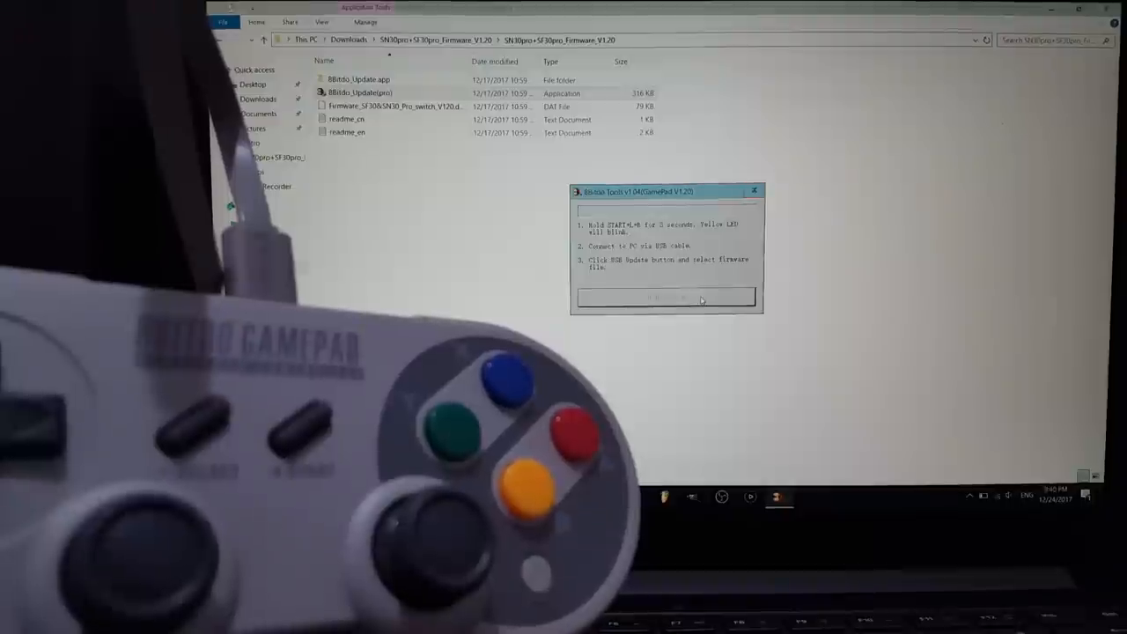
# Step: Run the USB update and confirm installing firmware 1.20 over the current version
pyautogui.click(666, 295)
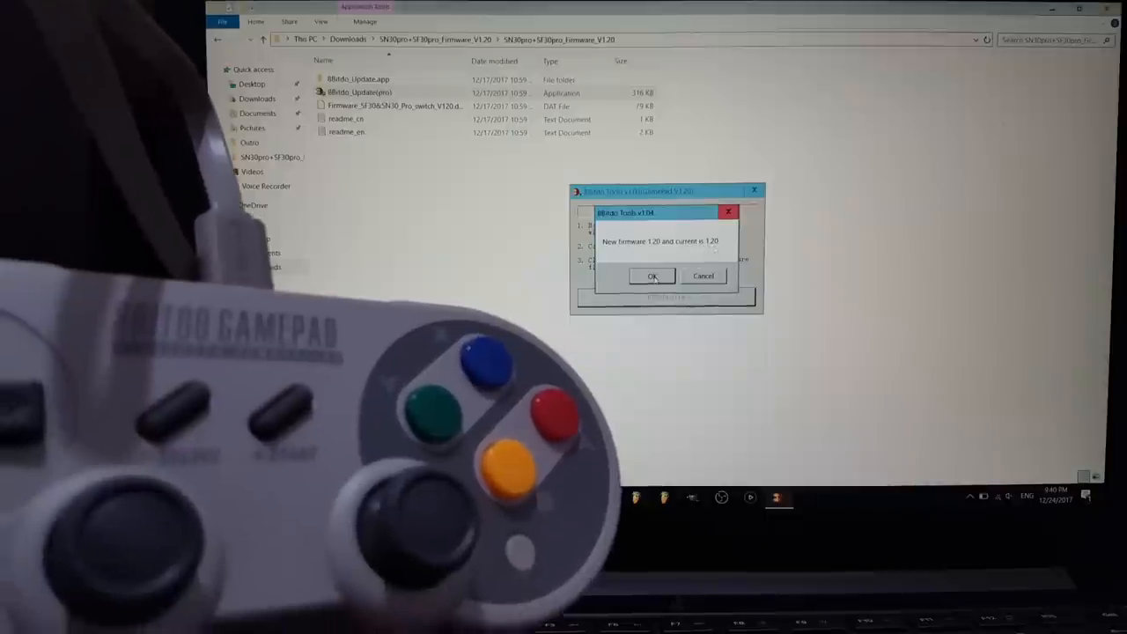
pyautogui.click(652, 275)
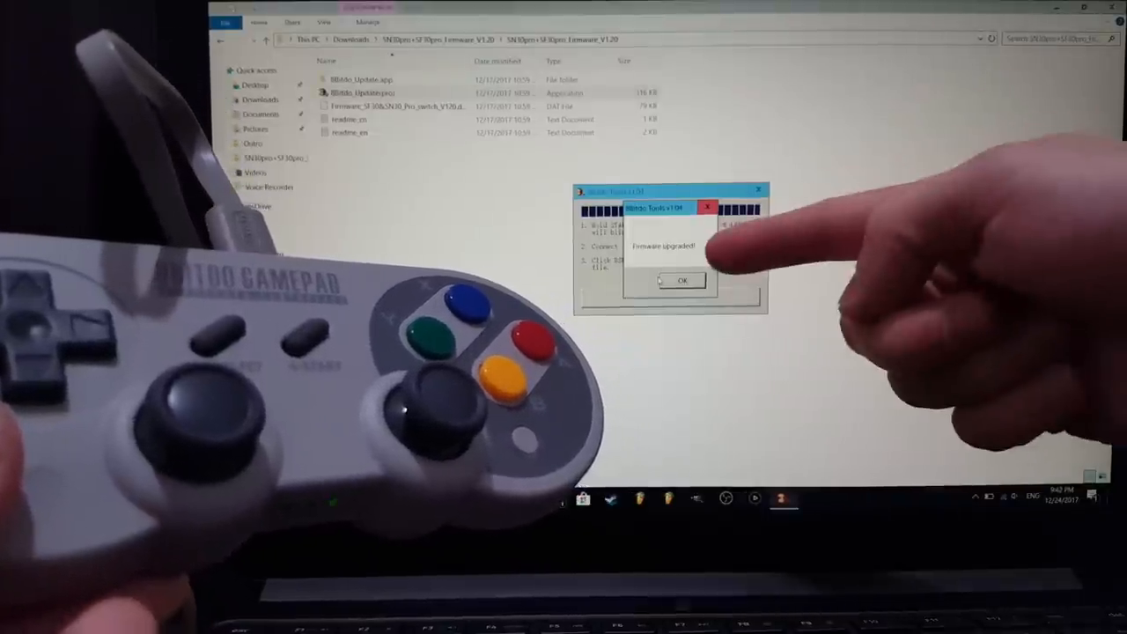
# Step: Acknowledge the 'Firmware upgraded!' message
pyautogui.click(683, 280)
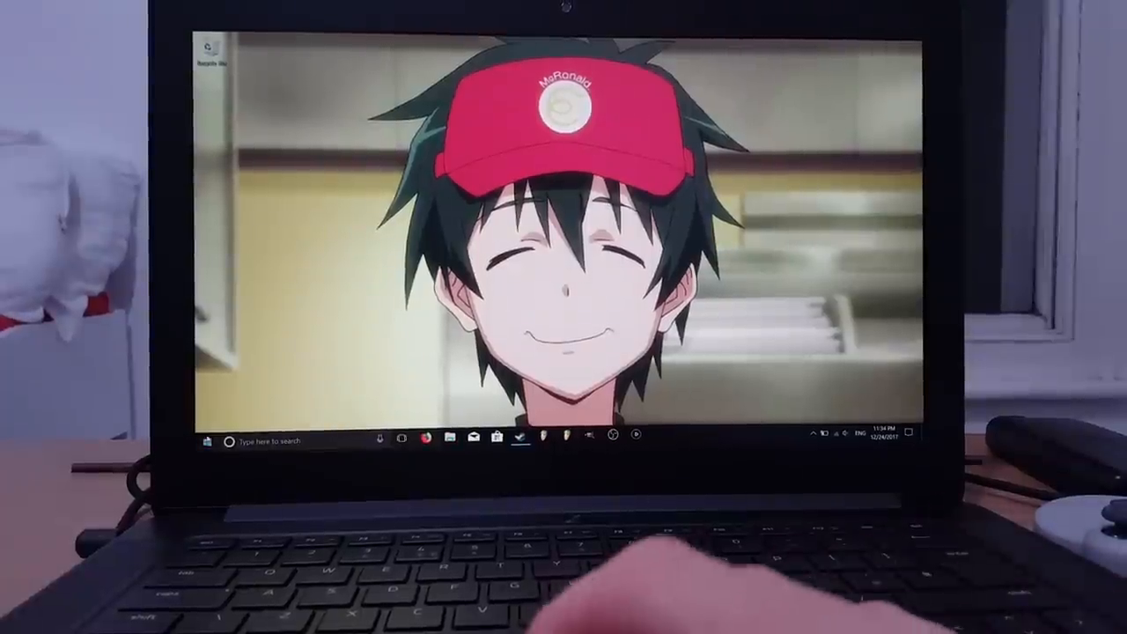
# Step: Reach Settings > Devices and start adding a Bluetooth device in the Add a device dialog
pyautogui.click(659, 437)
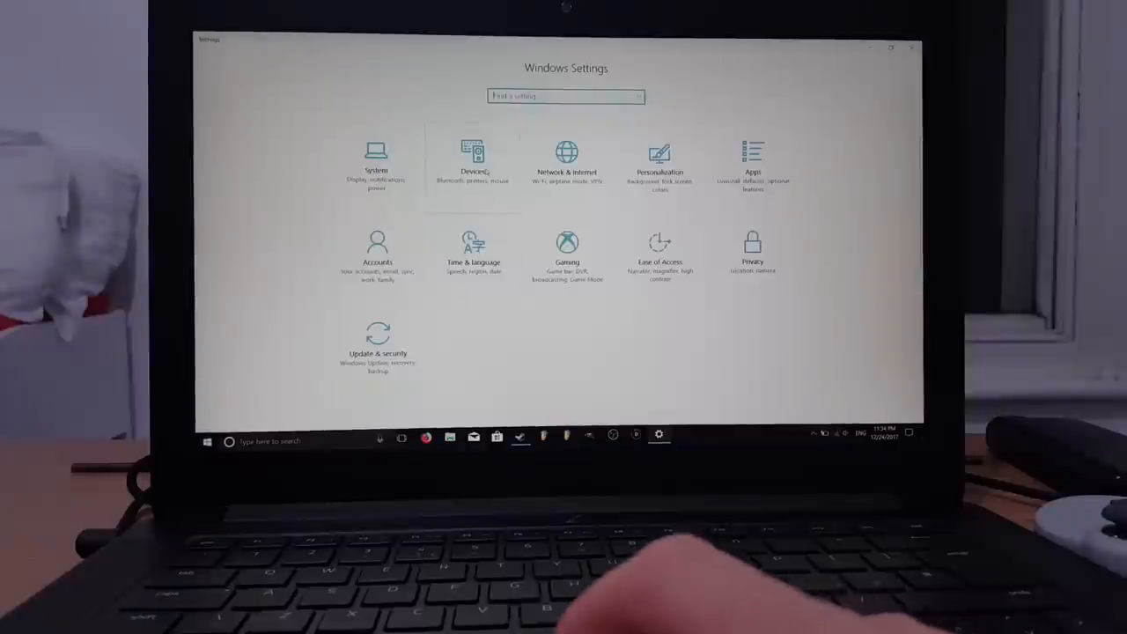
pyautogui.click(474, 159)
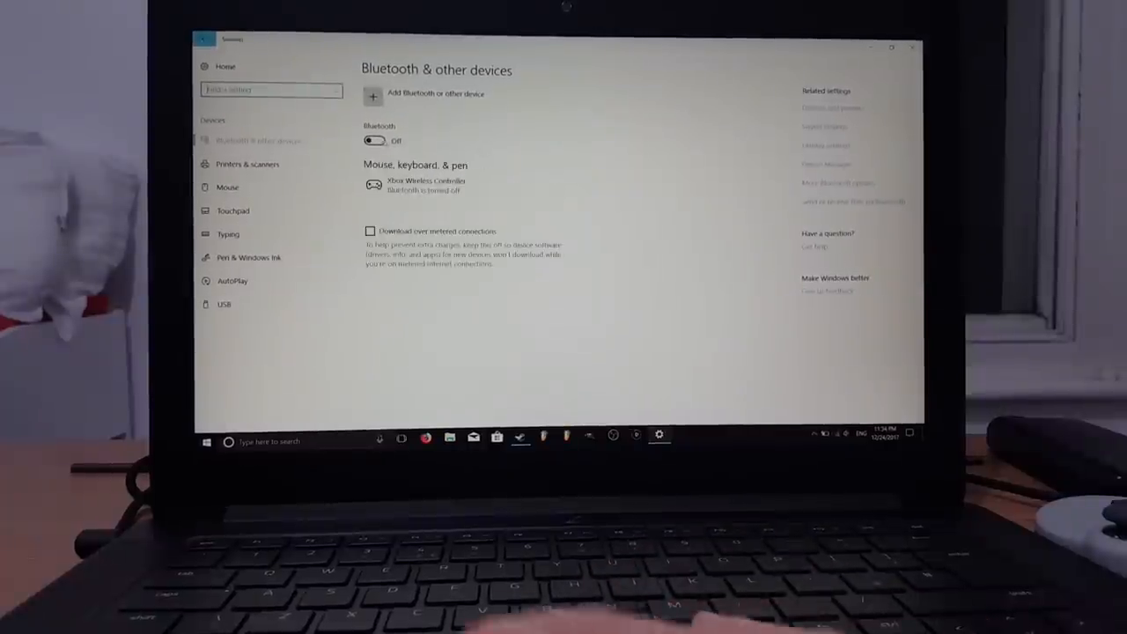
pyautogui.click(374, 141)
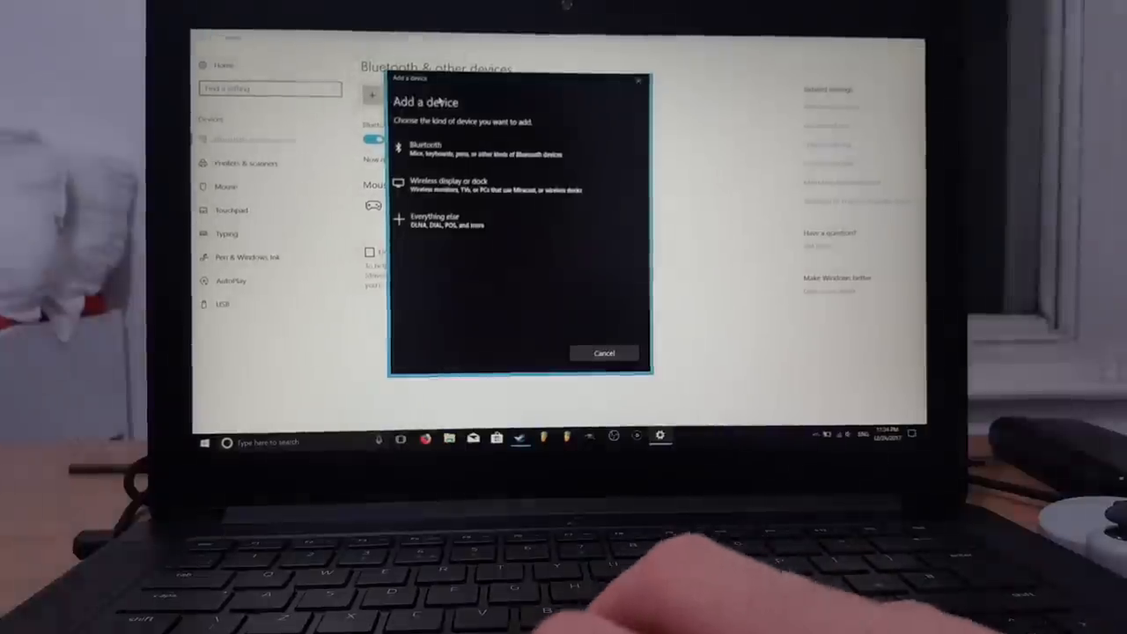
pyautogui.click(467, 149)
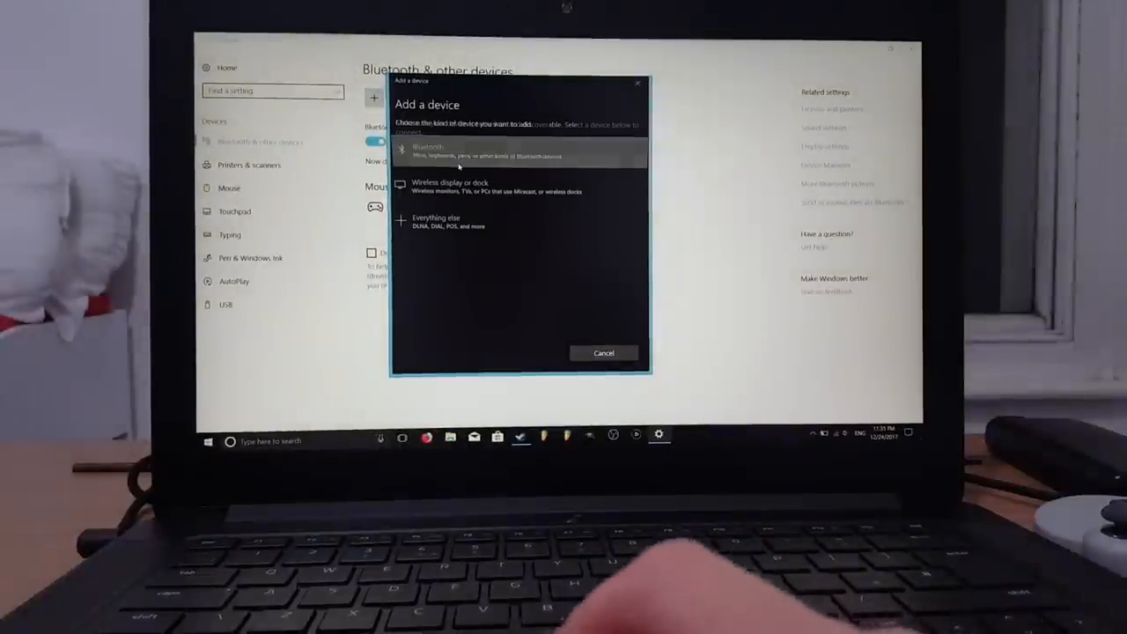